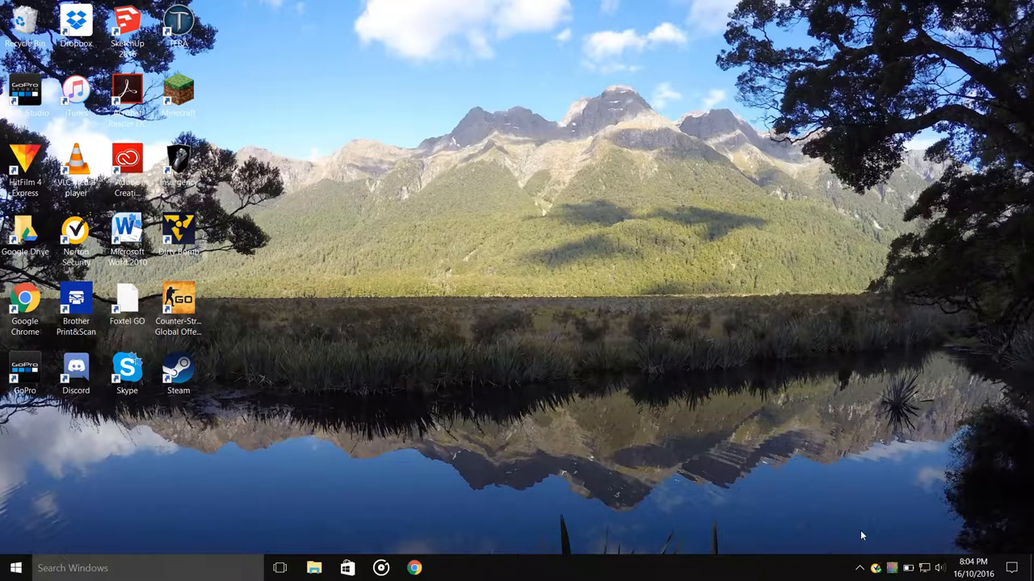
mouse_move(198, 567)
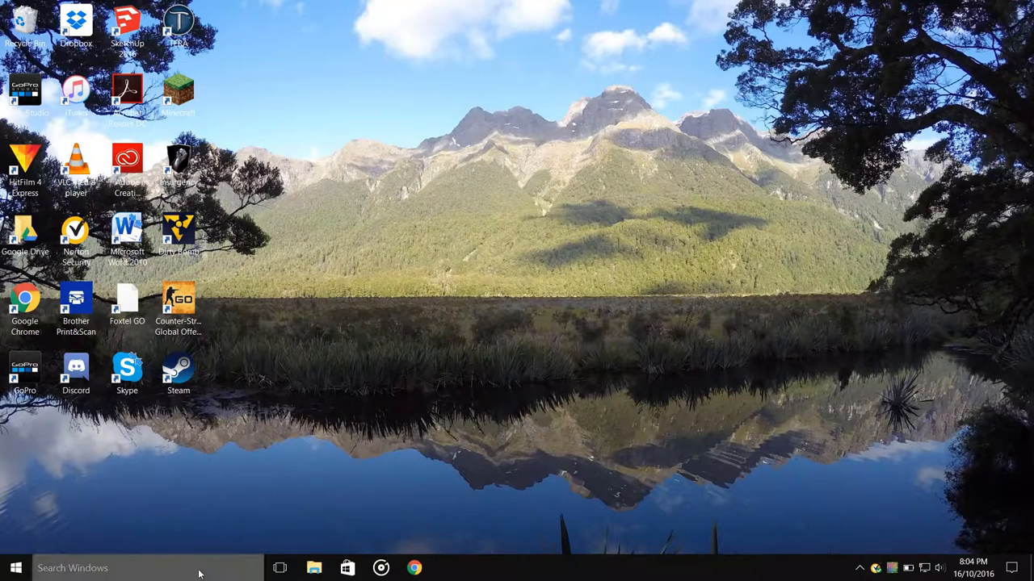
Step: Search Windows for "st" to list the Store app among the results
type("st")
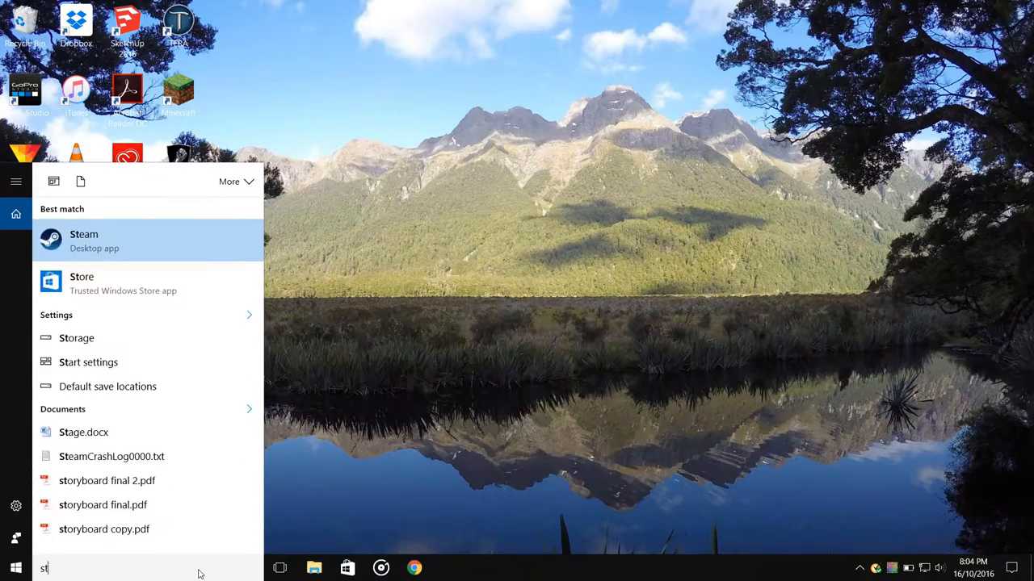
Step: Launch Microsoft Store and open the Instagram app page from Home
left_click(82, 282)
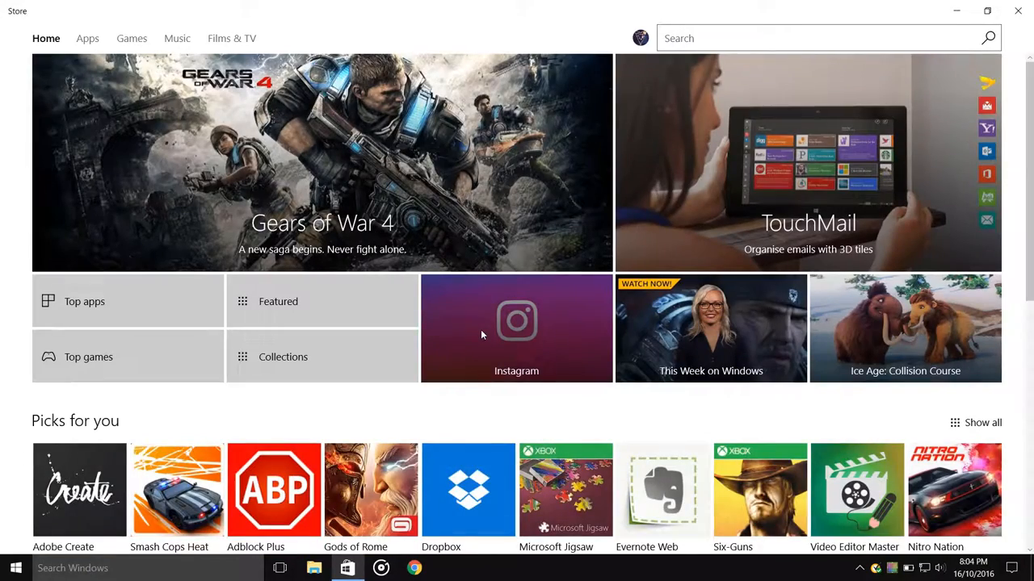
left_click(516, 328)
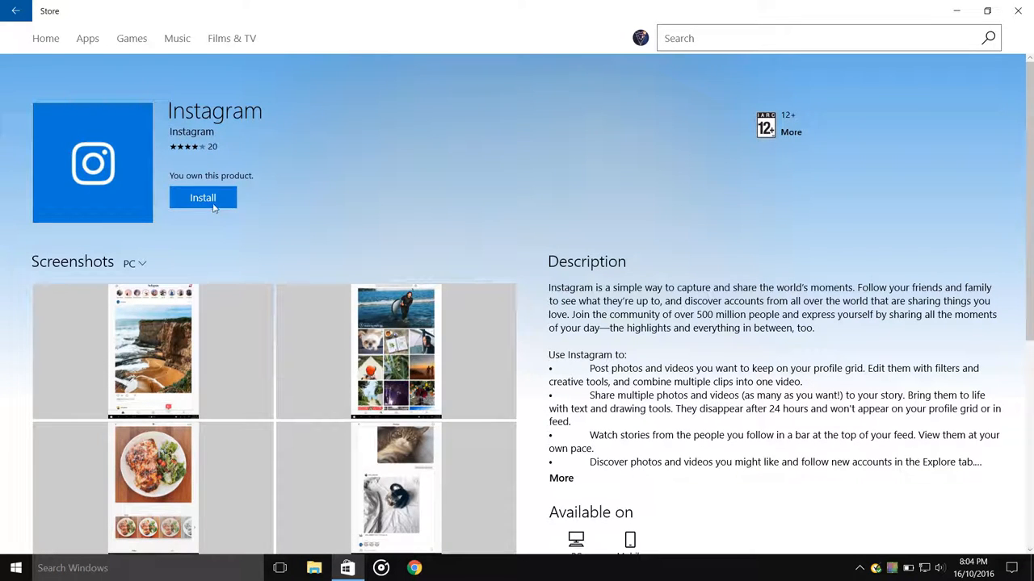
Step: Start installing Instagram and browse its page while the download runs
left_click(203, 198)
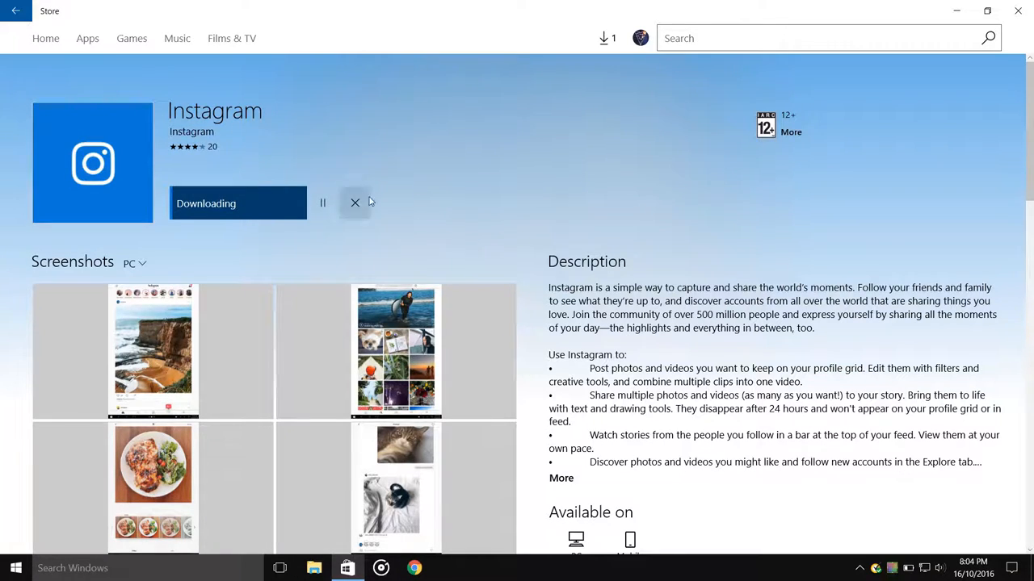
scroll("down", 3)
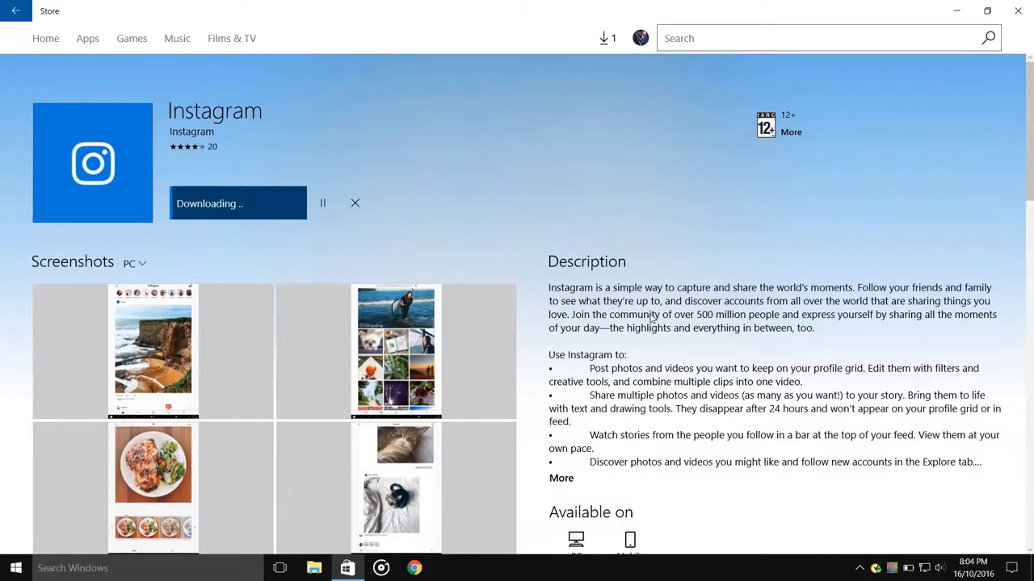
scroll("down", 3)
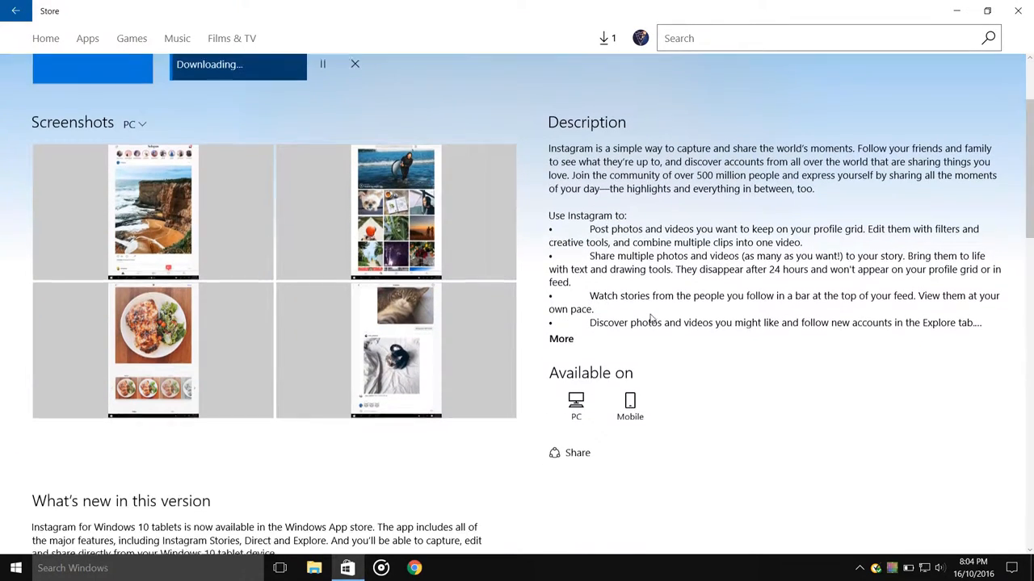
scroll("up", 3)
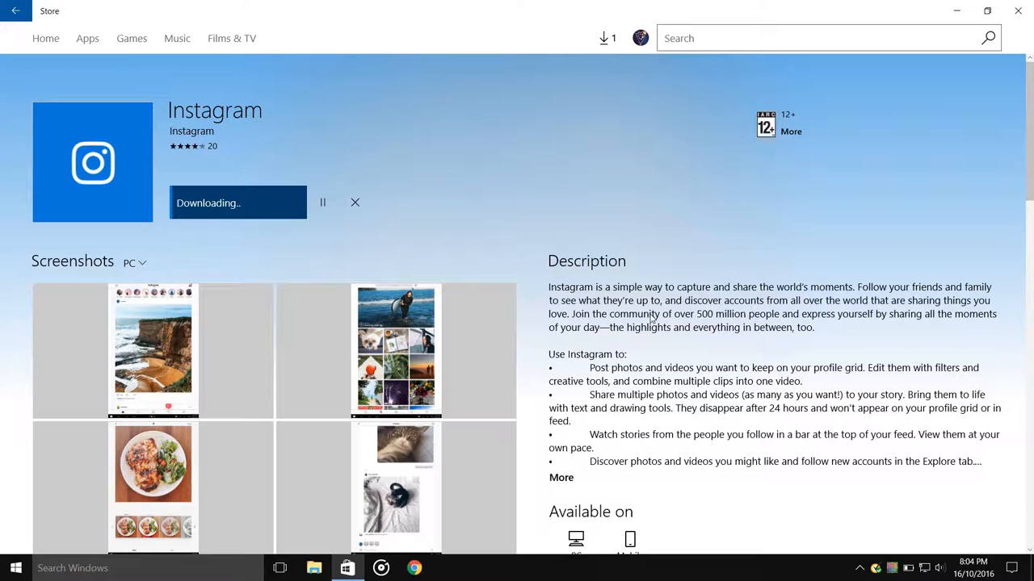